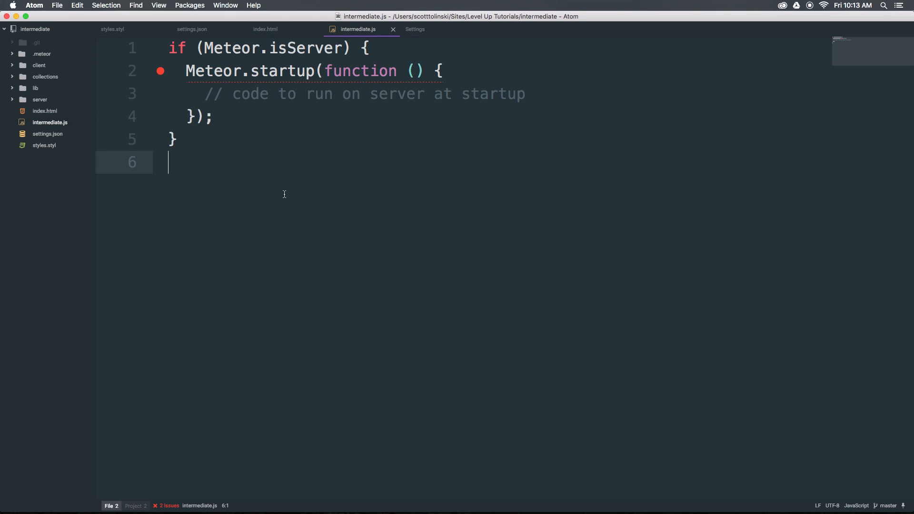
- Try typing 'console' on line 6 of intermediate.js, then undo it
{"action": "type", "text": "CO"}
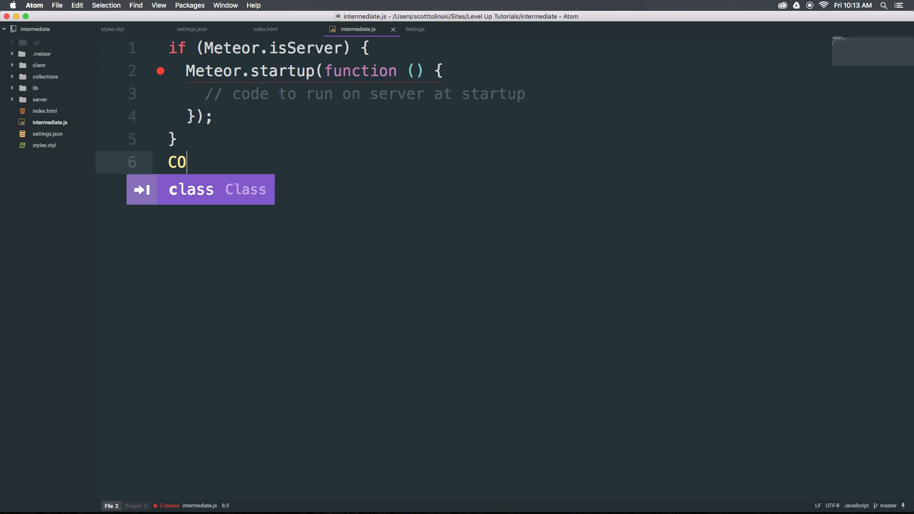
{"action": "key", "text": "backspace"}
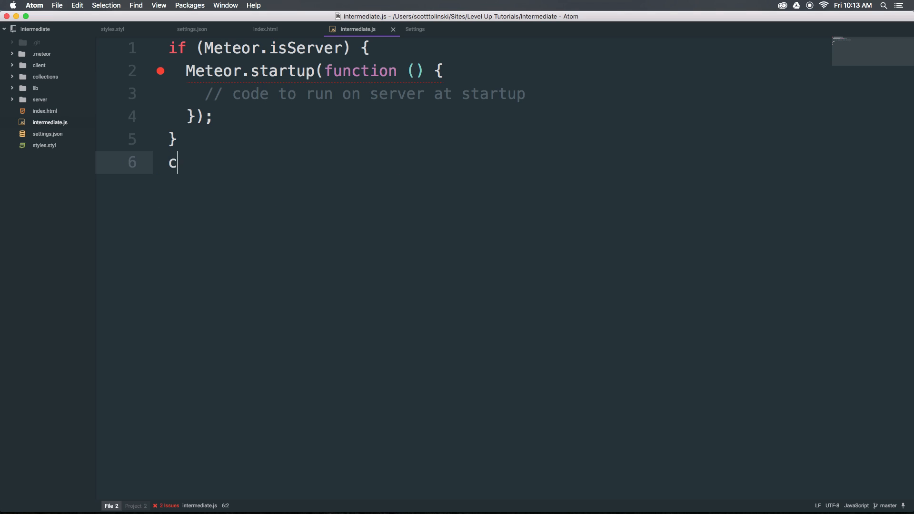
{"action": "type", "text": "onso"}
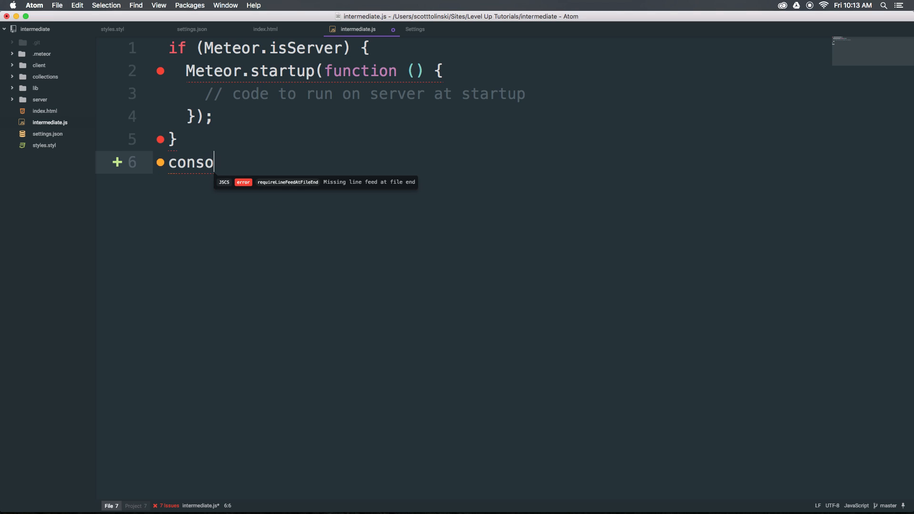
{"action": "type", "text": "le"}
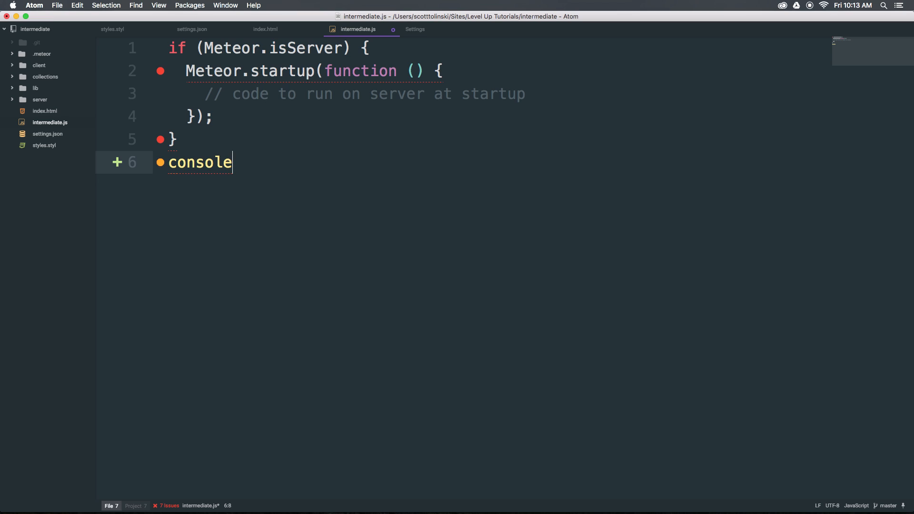
{"action": "key", "text": "cmd+z"}
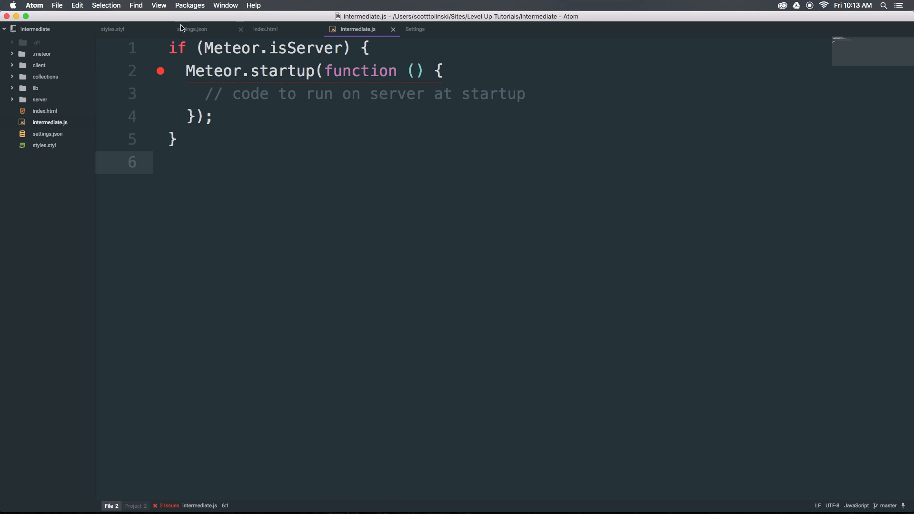
- Go to Atom Preferences > Install and begin searching for 'javascript-snippets'
{"action": "left_click", "coordinate": [34, 5]}
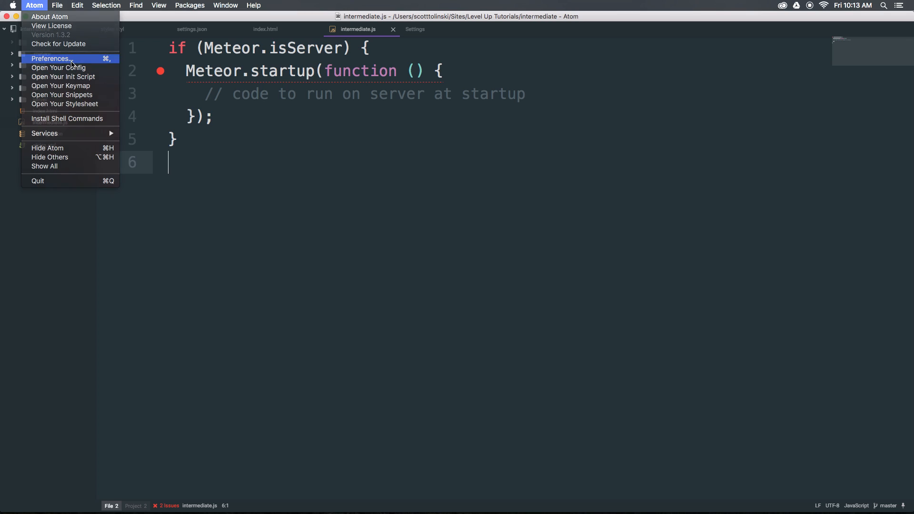
{"action": "left_click", "coordinate": [51, 58]}
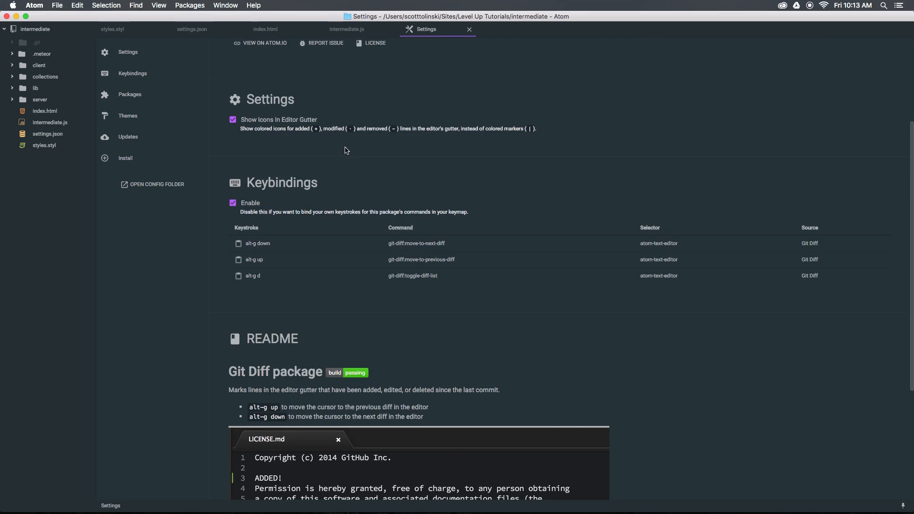
{"action": "left_click", "coordinate": [125, 157]}
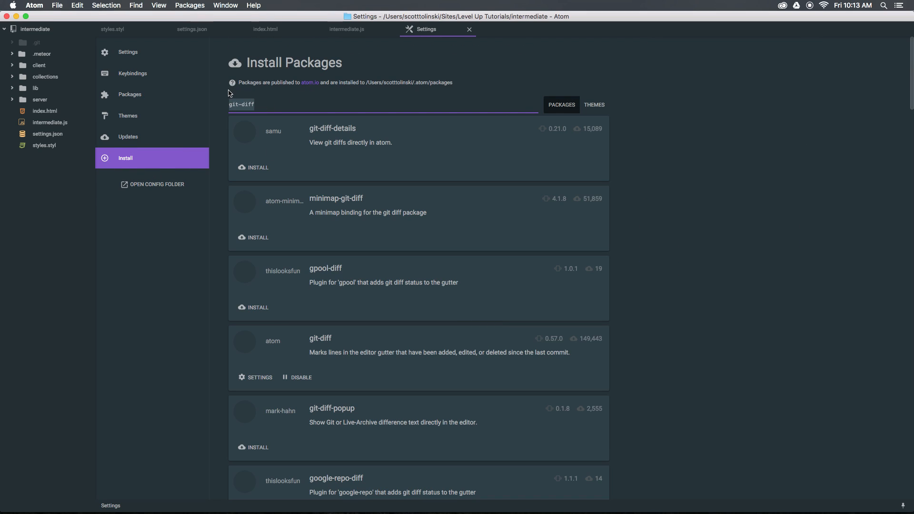
{"action": "type", "text": "javascrip"}
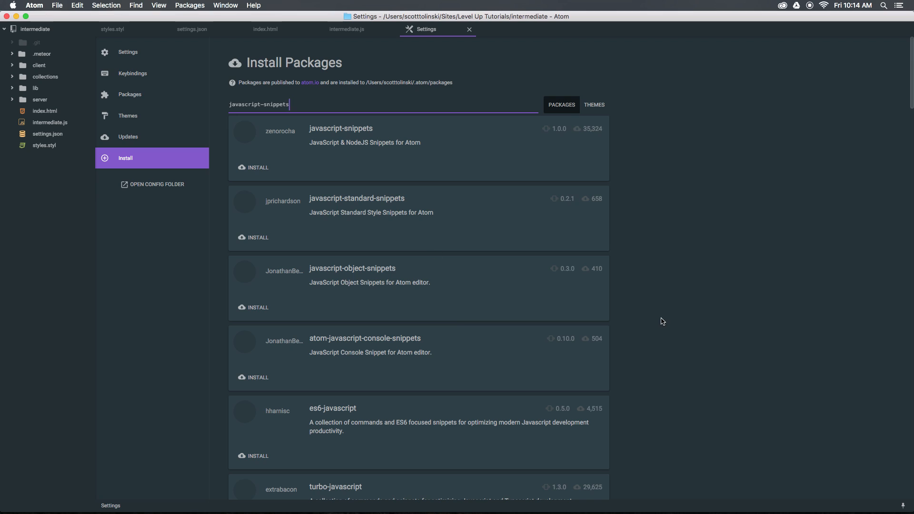
{"action": "mouse_move", "coordinate": [535, 155]}
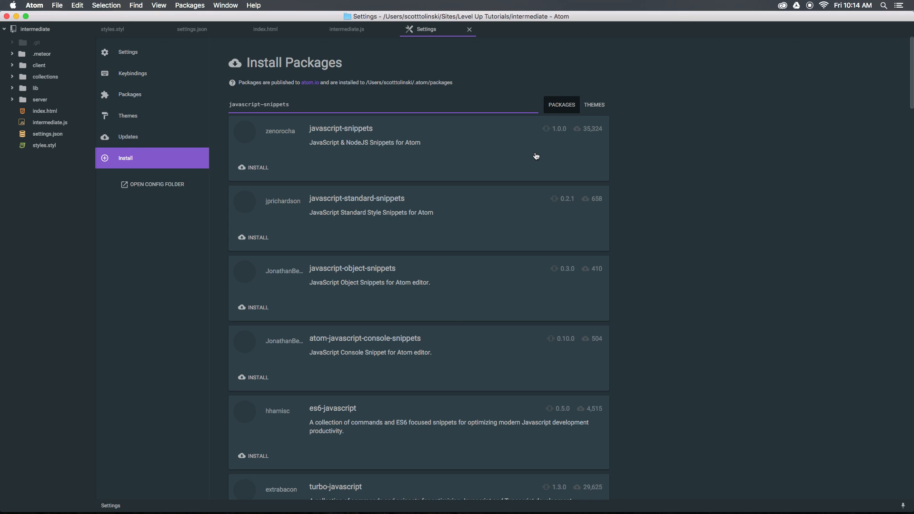
{"action": "mouse_move", "coordinate": [254, 167]}
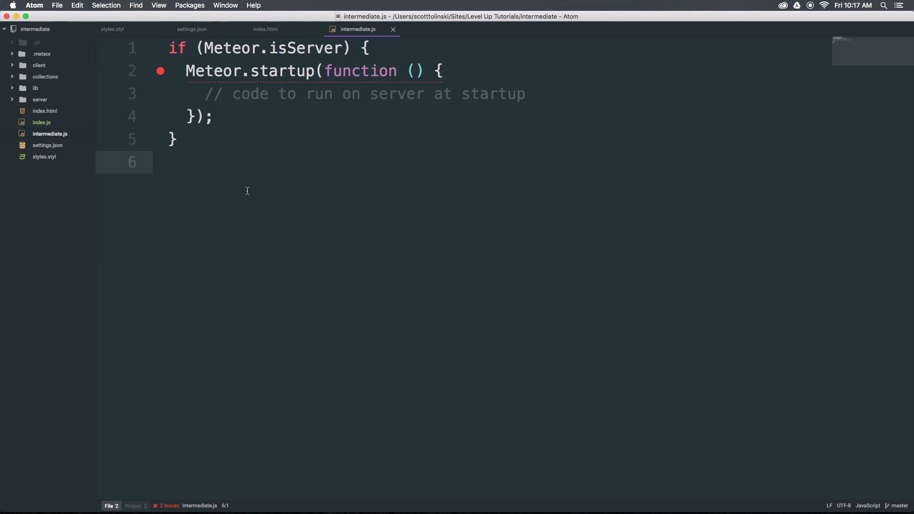
- Expand the 'gi' snippet on line 6 into document.getElementById('id')
{"action": "left_click", "coordinate": [169, 162]}
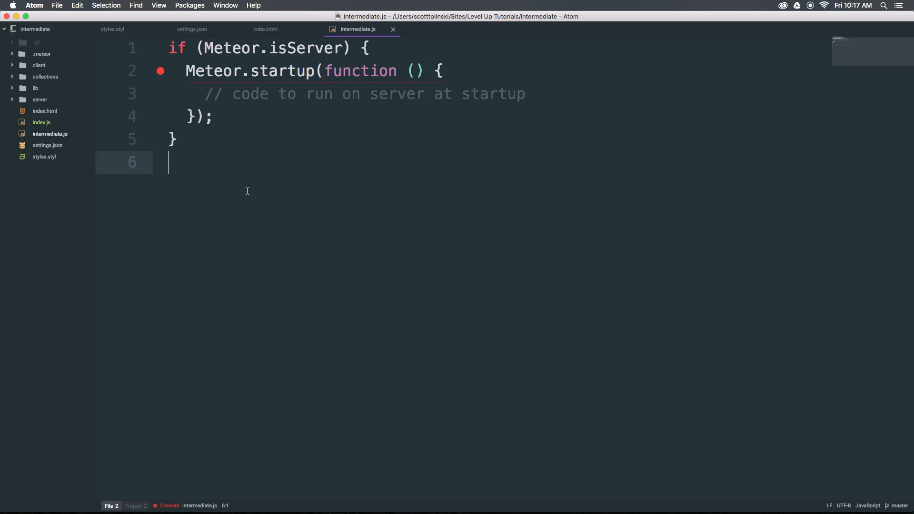
{"action": "type", "text": "gi"}
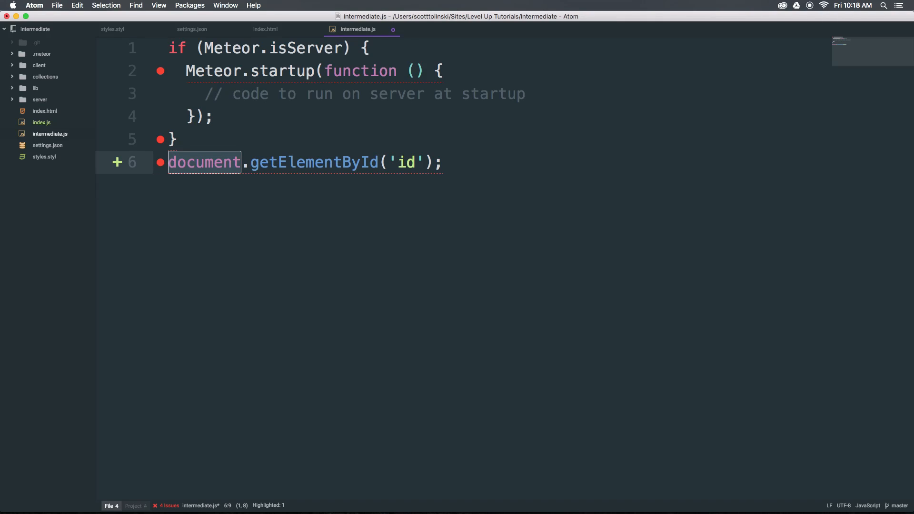
{"action": "key", "text": "backspace"}
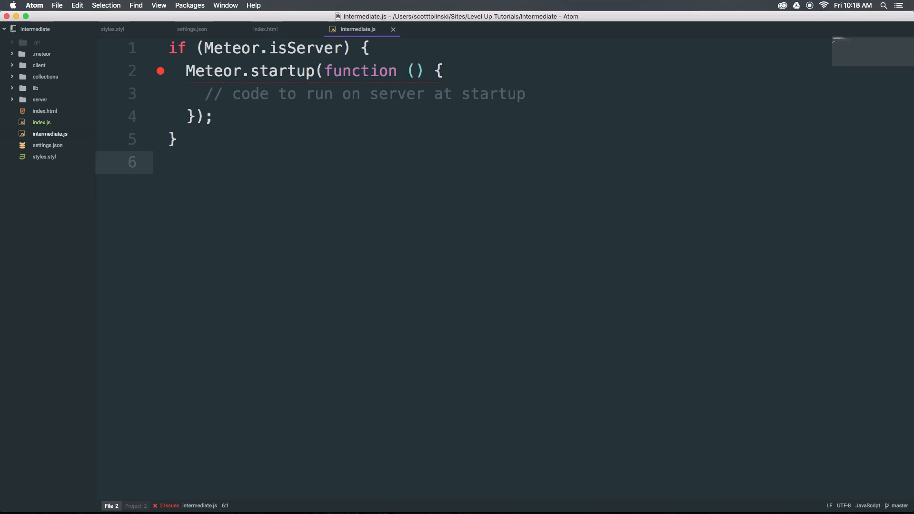
{"action": "type", "text": "fe"}
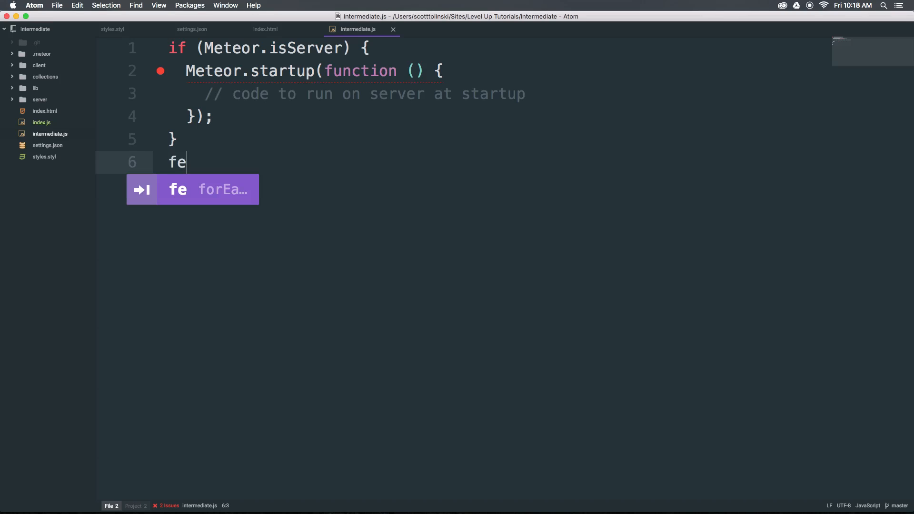
{"action": "key", "text": "tab"}
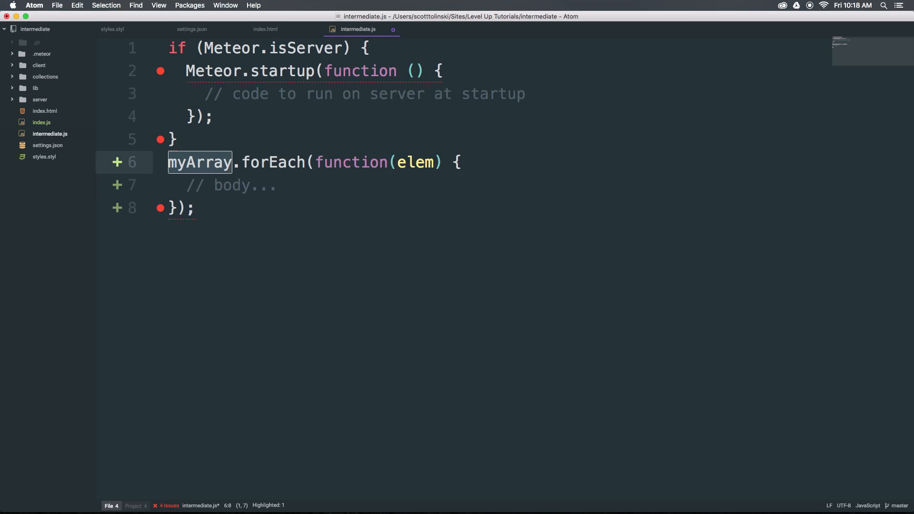
{"action": "left_click", "coordinate": [195, 208]}
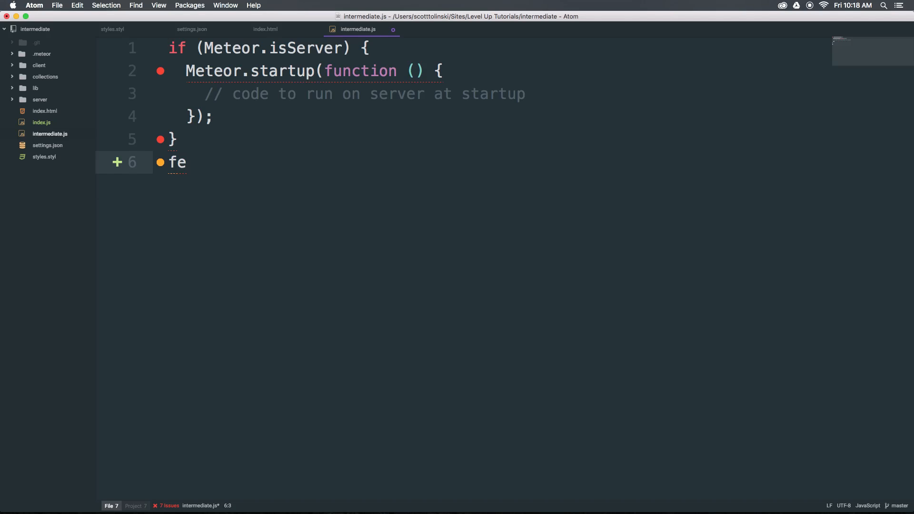
{"action": "key", "text": "backspace"}
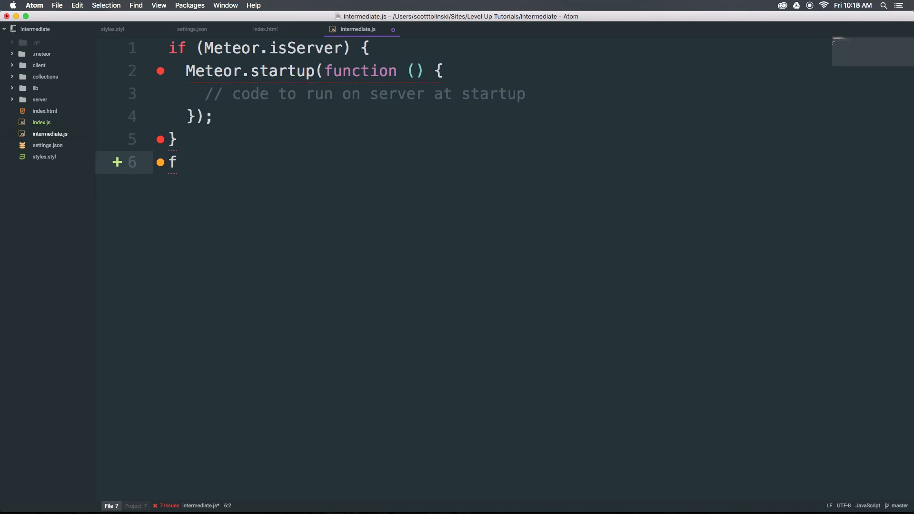
{"action": "type", "text": "i"}
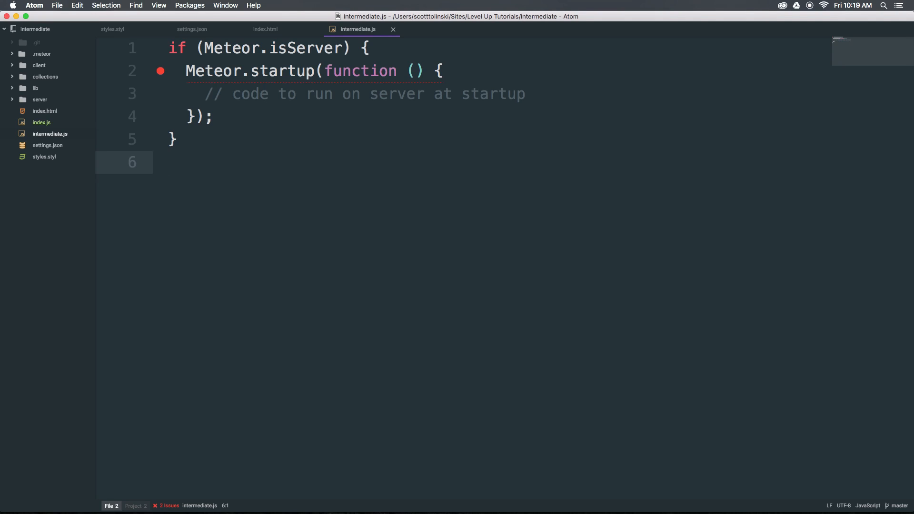
{"action": "left_click", "coordinate": [169, 161]}
{"action": "type", "text": "console.log(obj);"}
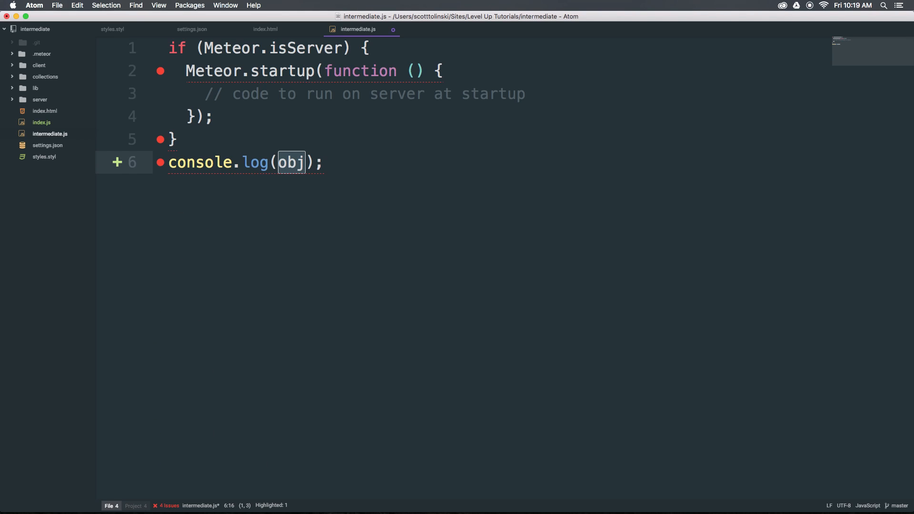
{"action": "type", "text": "warn"}
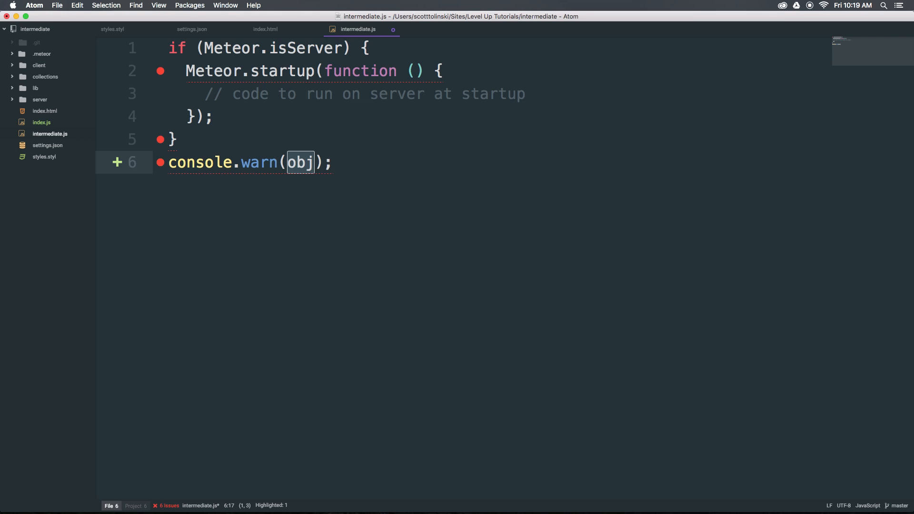
{"action": "type", "text": "CW"}
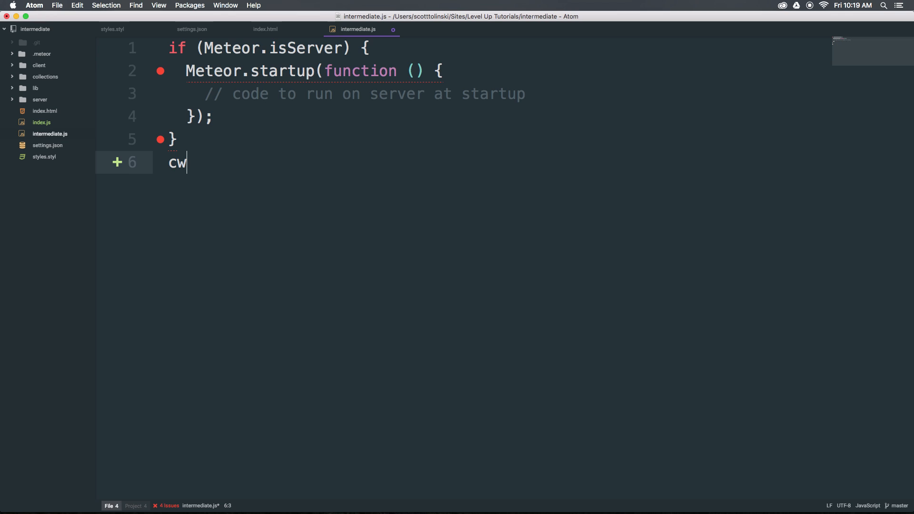
{"action": "type", "text": "'use strict';"}
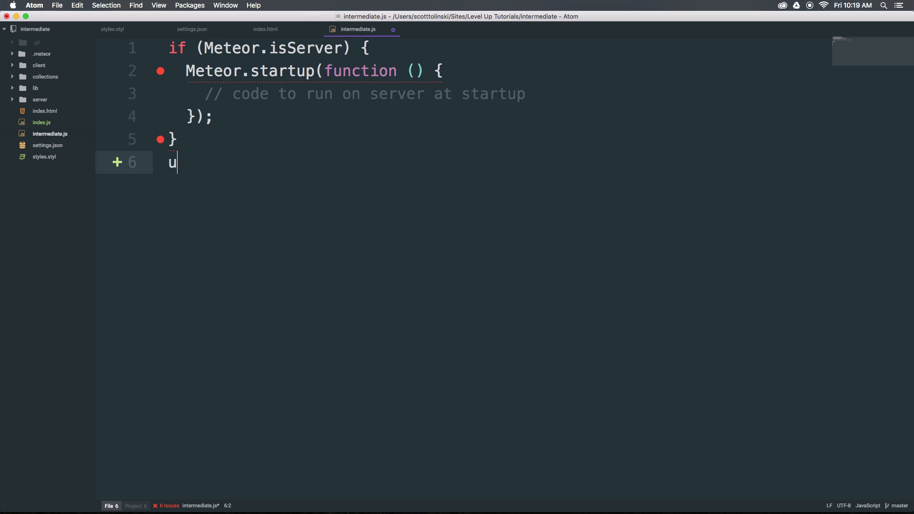
{"action": "key", "text": "cmd+z"}
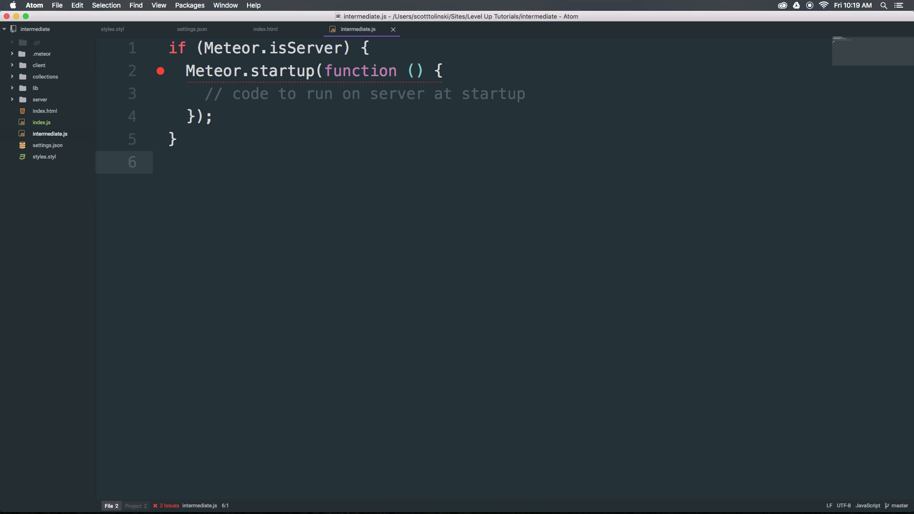
{"action": "left_click", "coordinate": [170, 162]}
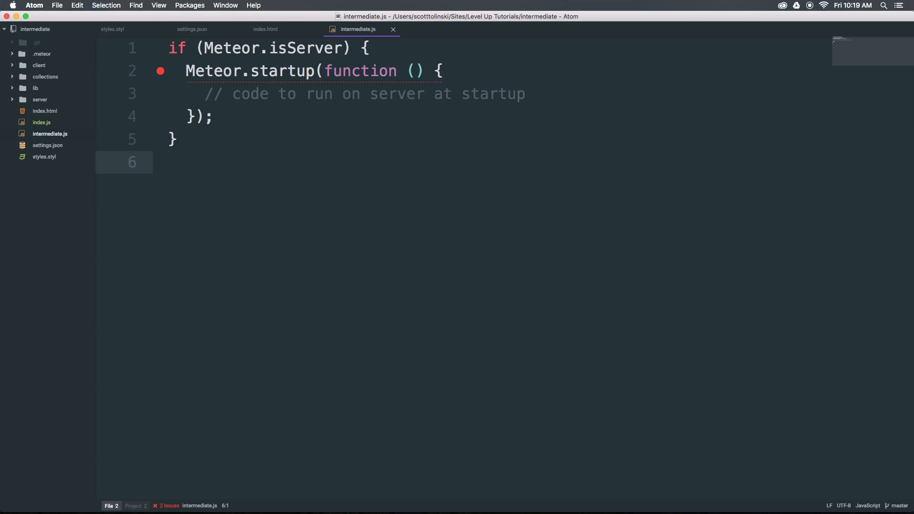
{"action": "left_click", "coordinate": [169, 162]}
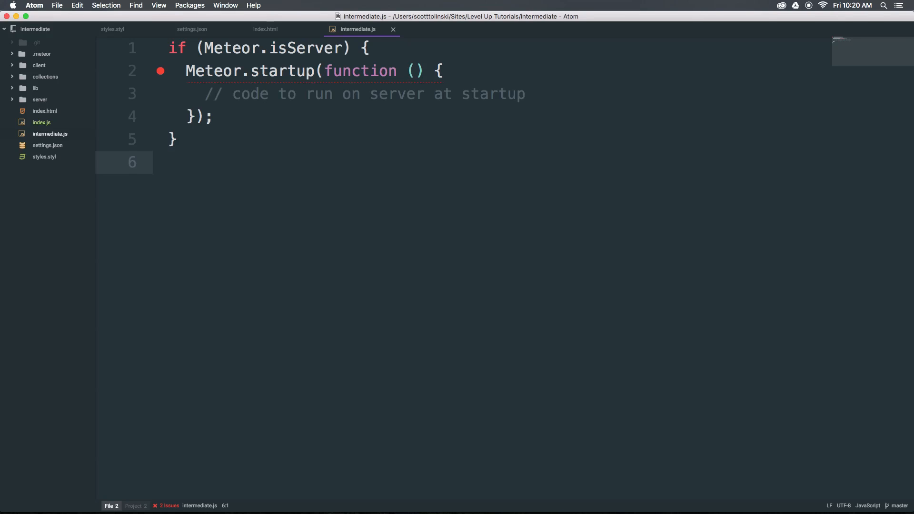
{"action": "left_click", "coordinate": [169, 162]}
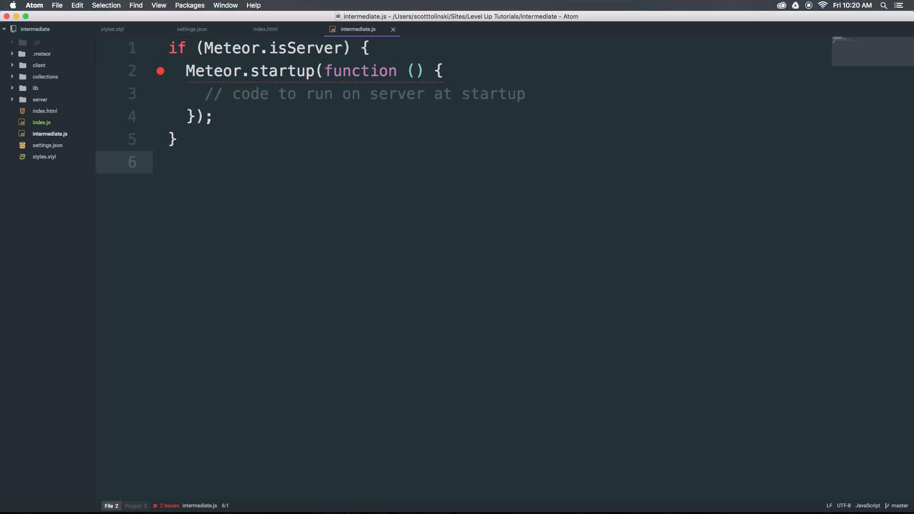
{"action": "left_click", "coordinate": [170, 162]}
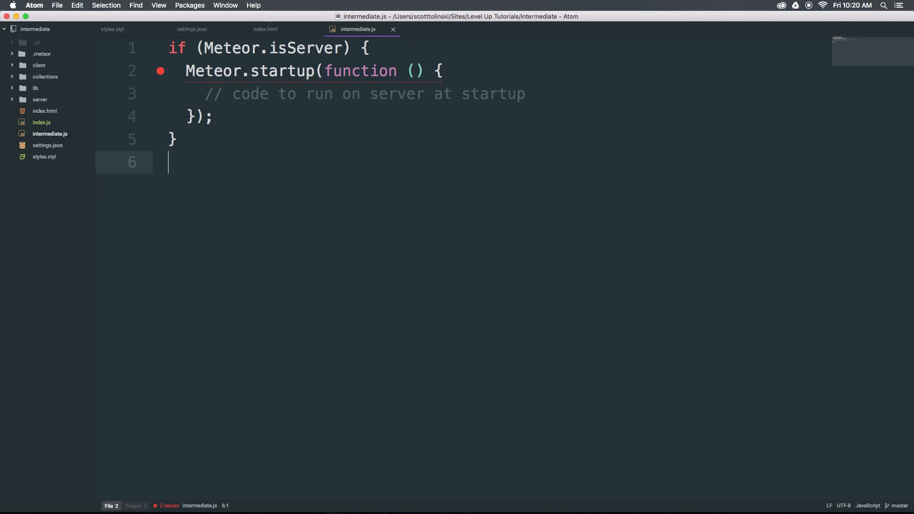